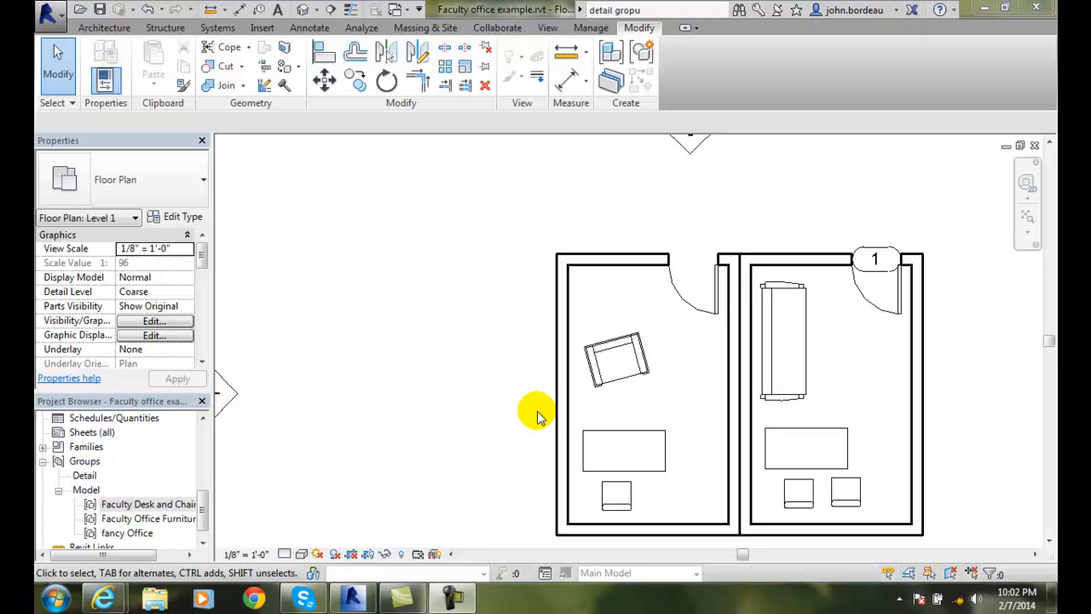
mouse_move(322, 232)
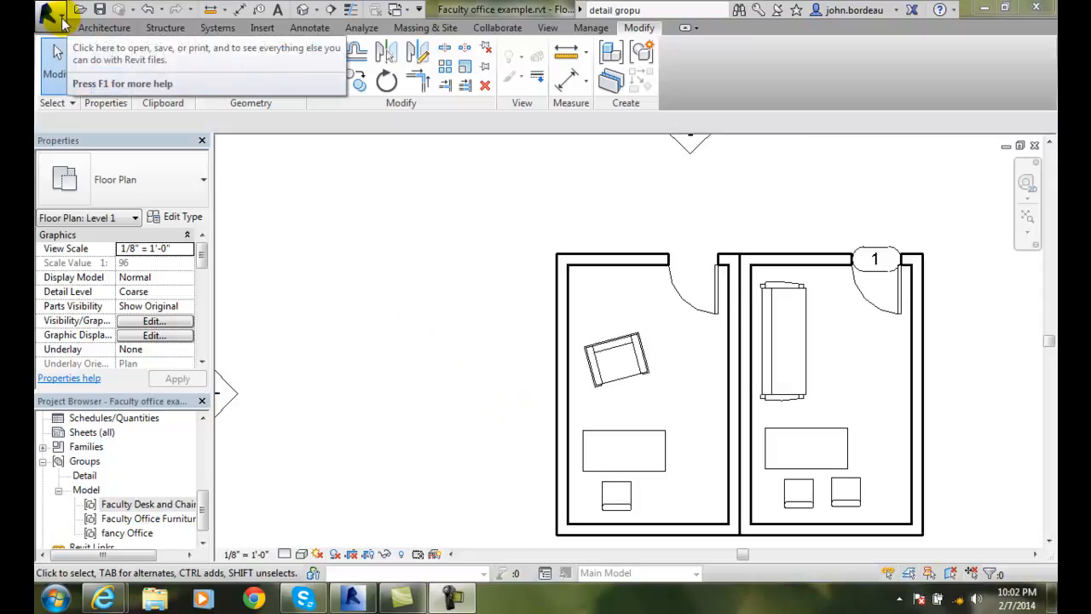
Open the Save Group dialog from the Application menu's Save As > Library > Group.
left_click(48, 15)
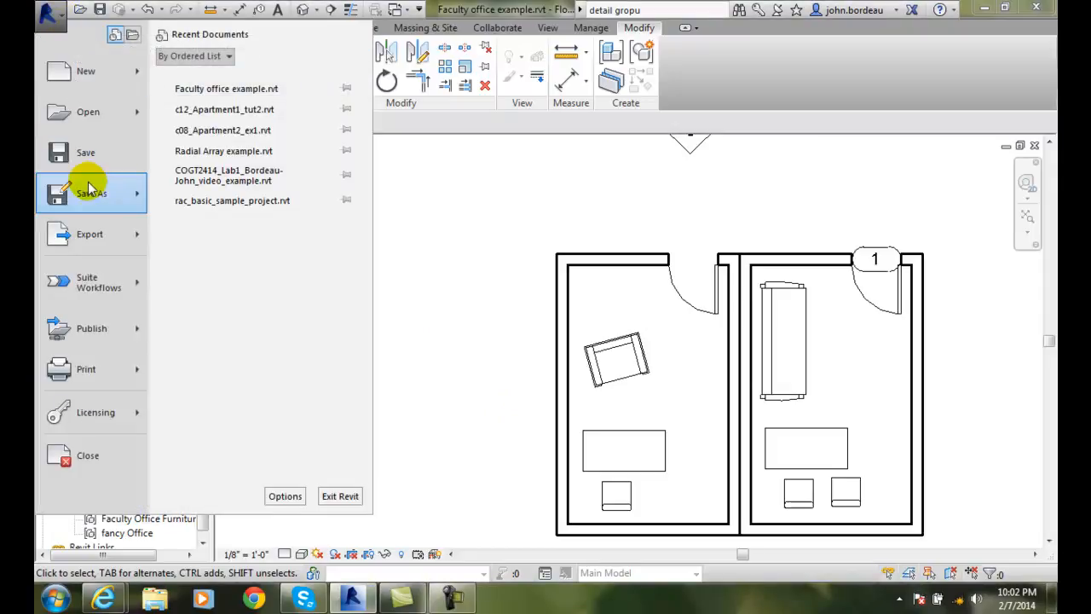
left_click(92, 192)
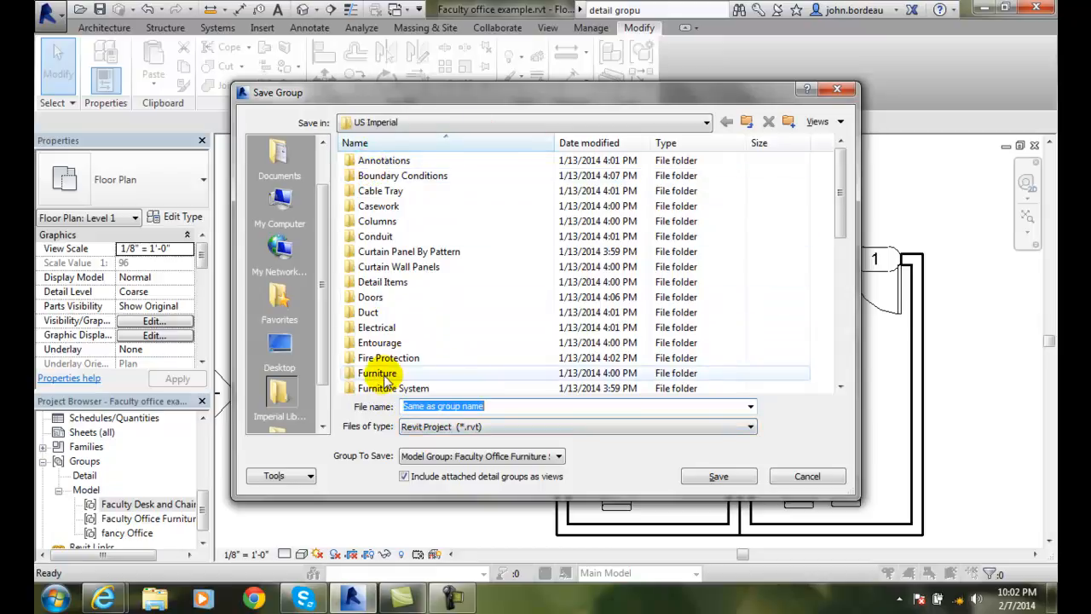
Navigate into the library's Furniture folder as the save location.
double_click(378, 372)
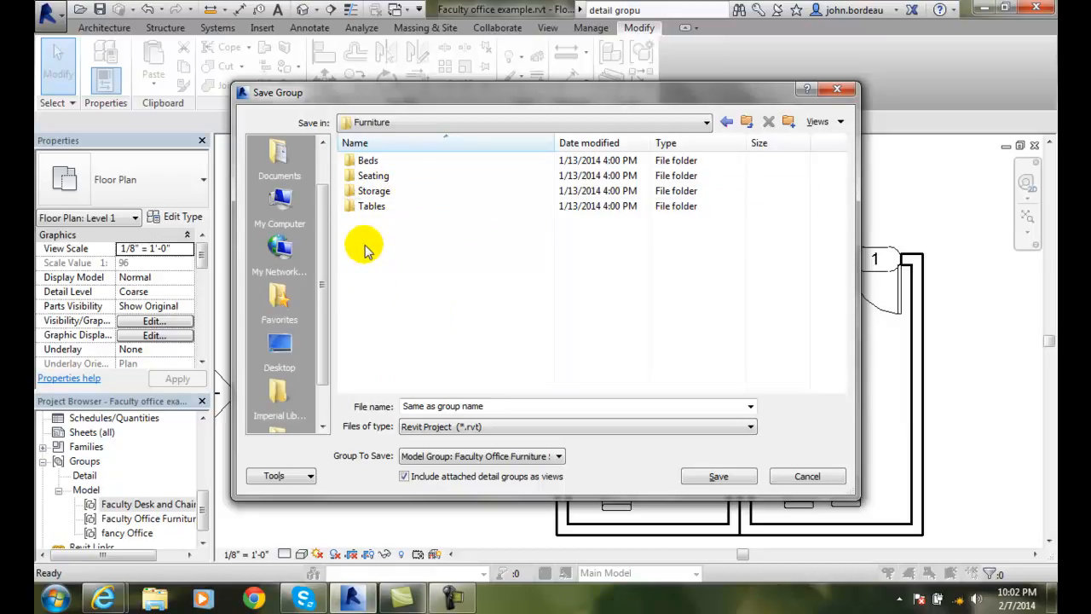
mouse_move(368, 242)
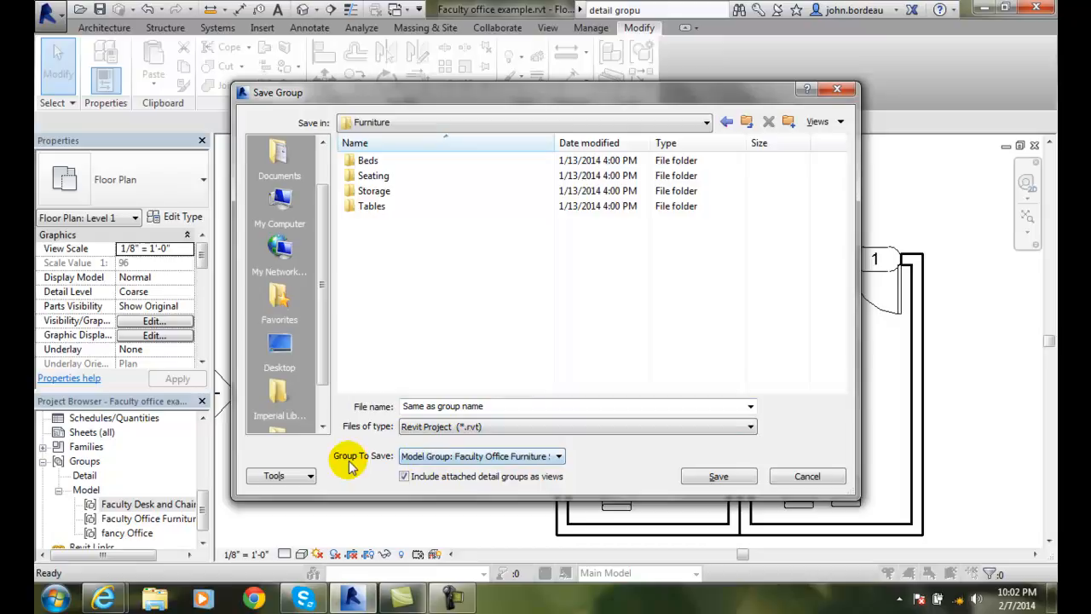
Set Group To Save to 'Model Group: Faculty Desk and Chairs' and select the default file name.
left_click(559, 457)
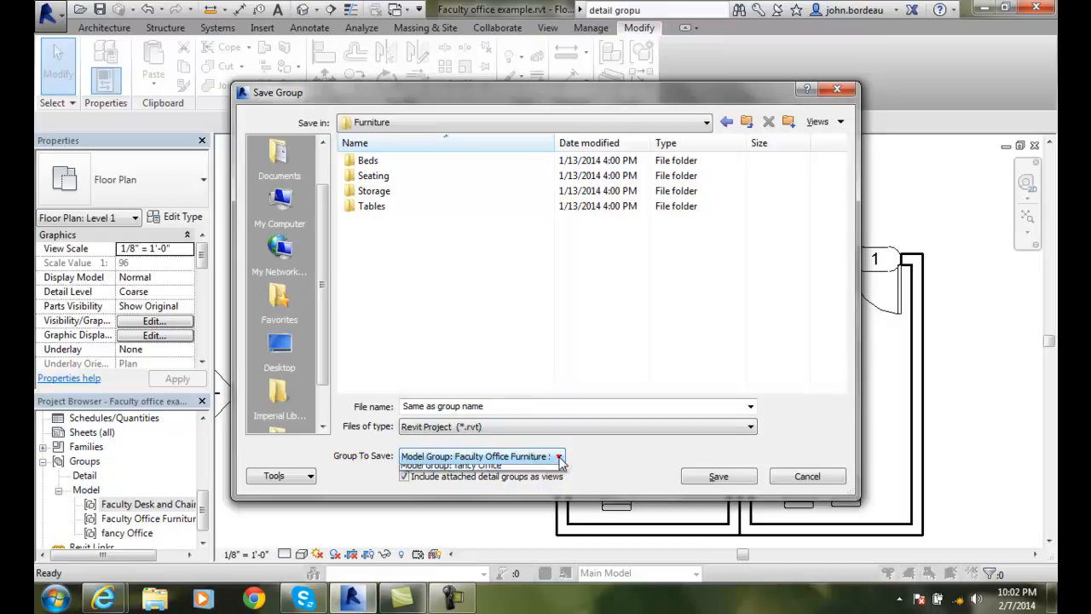
left_click(559, 457)
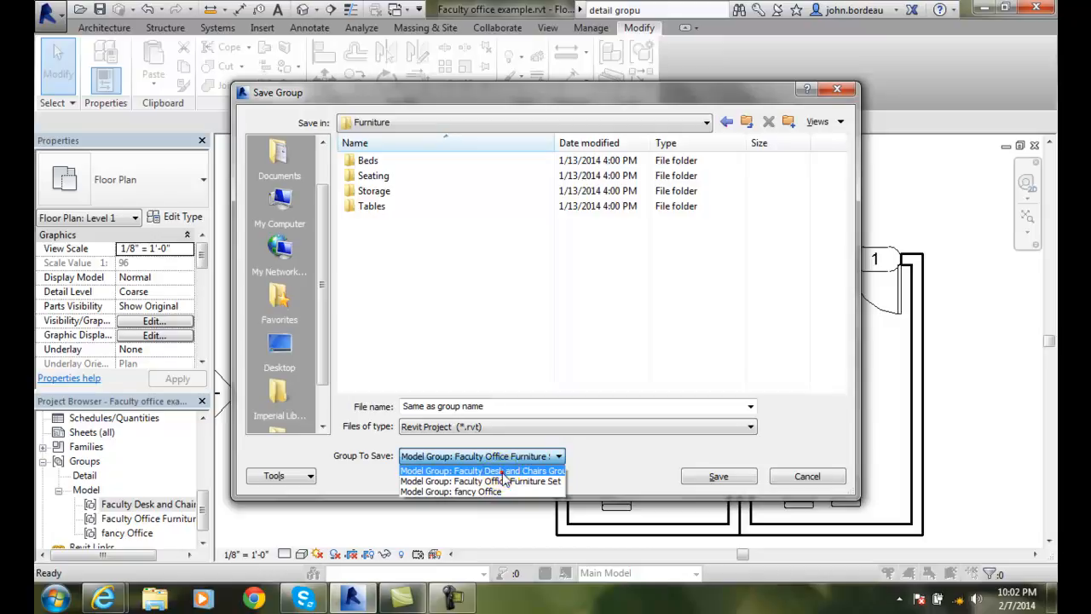
left_click(480, 471)
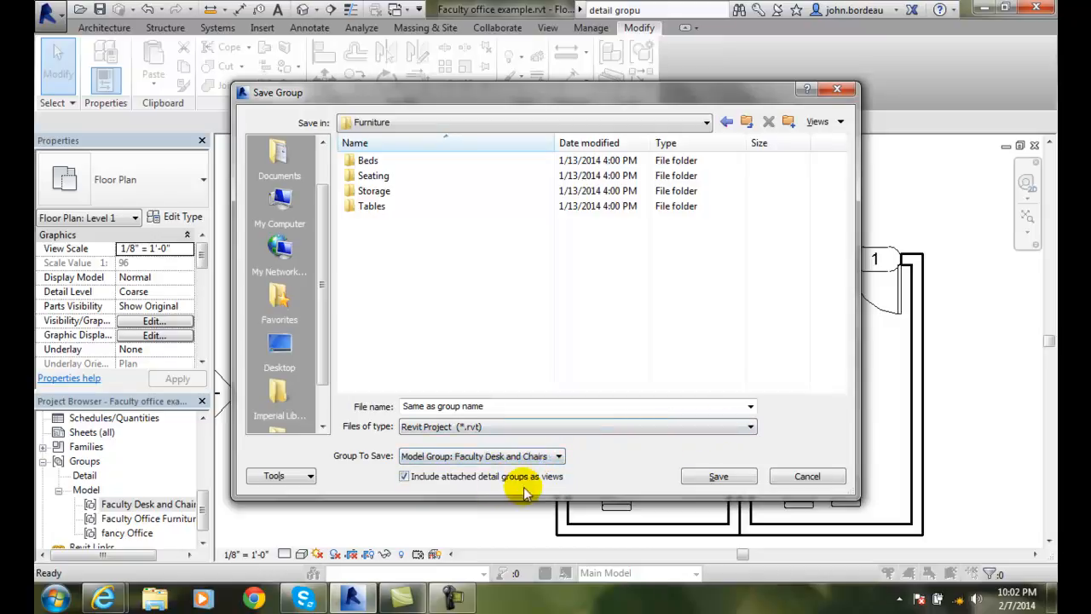
left_click(750, 426)
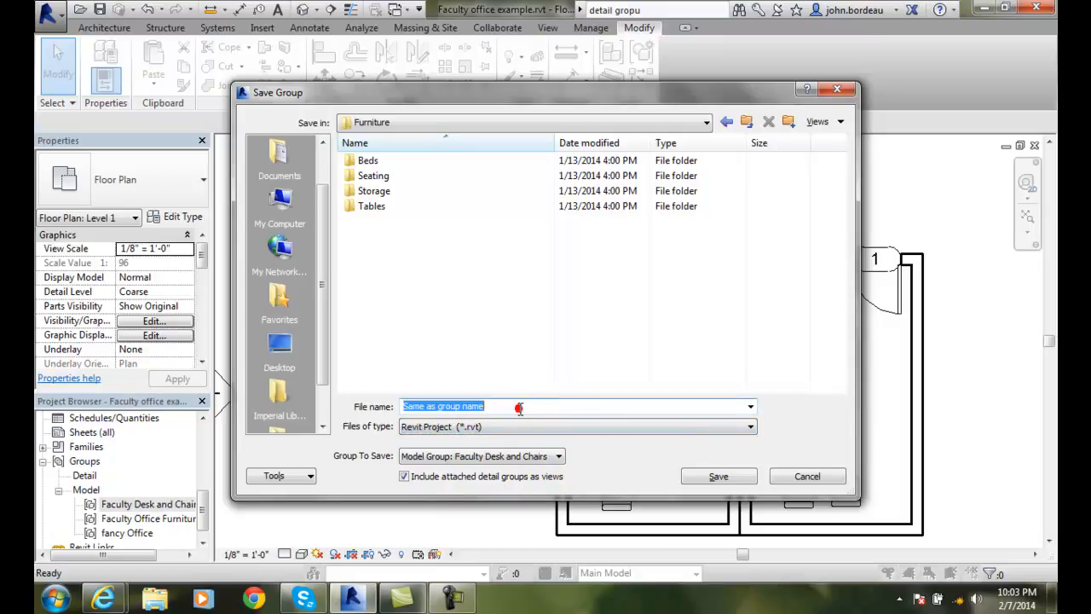
mouse_move(649, 488)
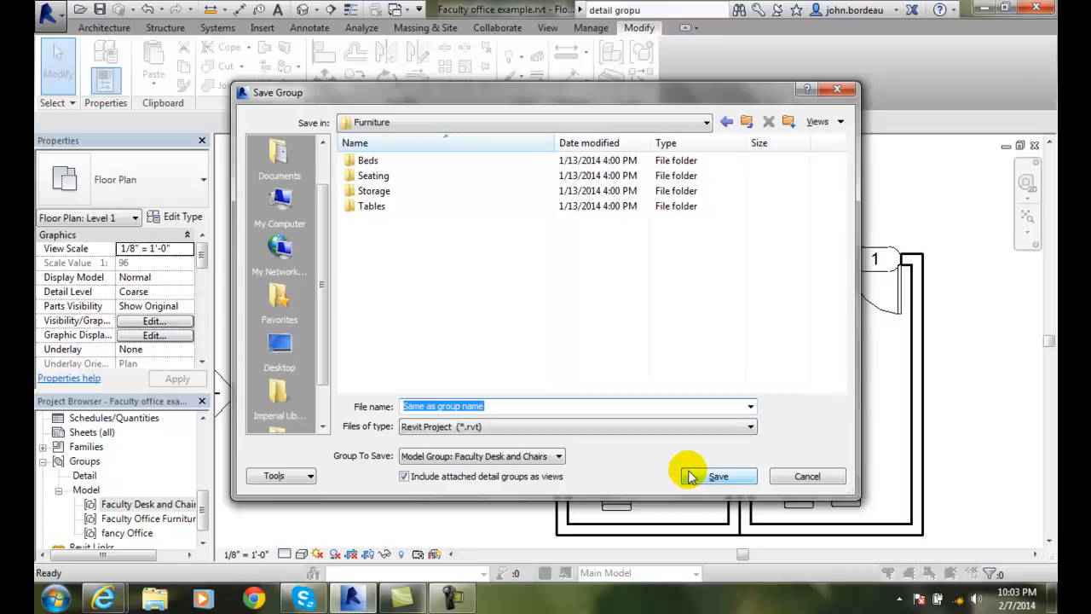
mouse_move(679, 471)
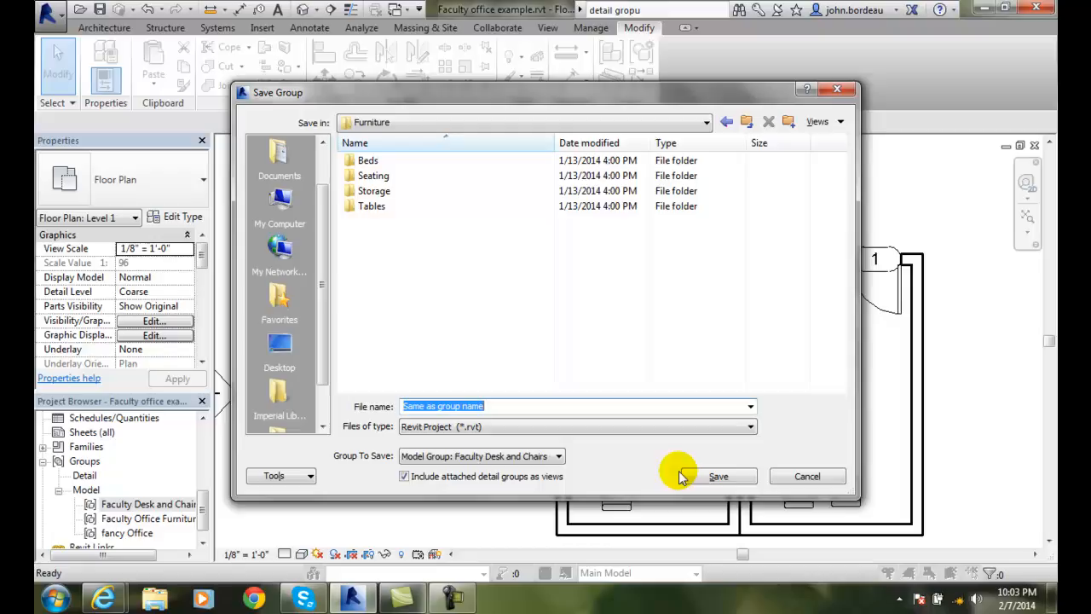
mouse_move(361, 236)
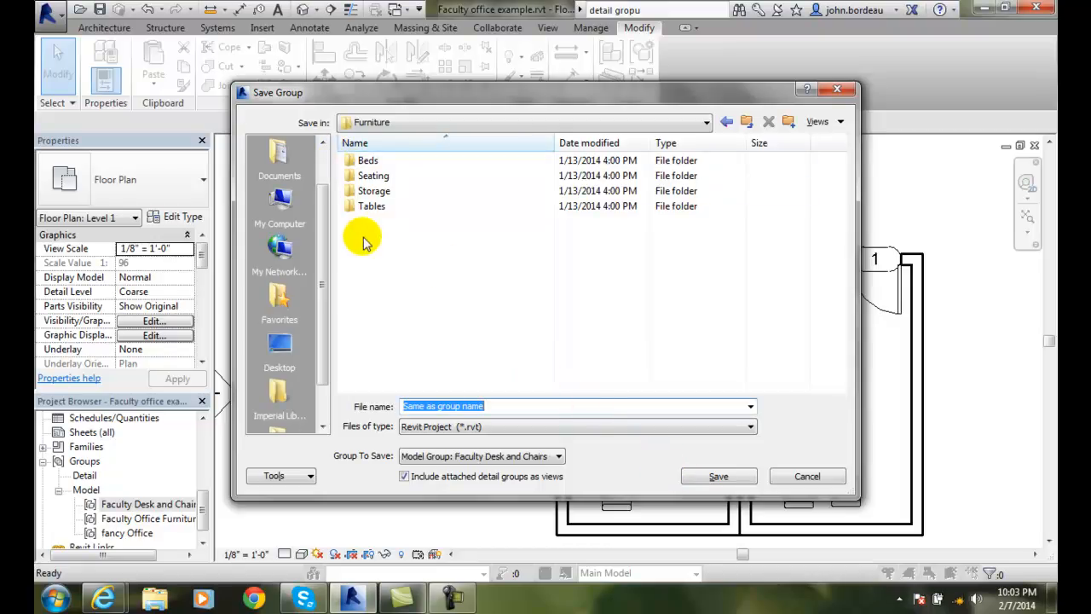
mouse_move(364, 225)
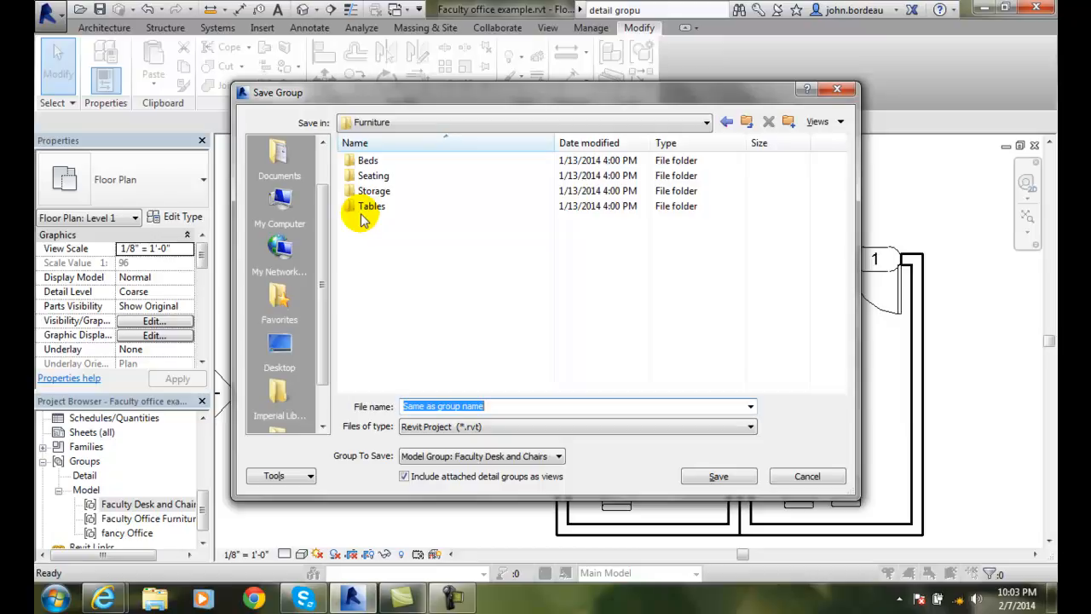
left_click(372, 205)
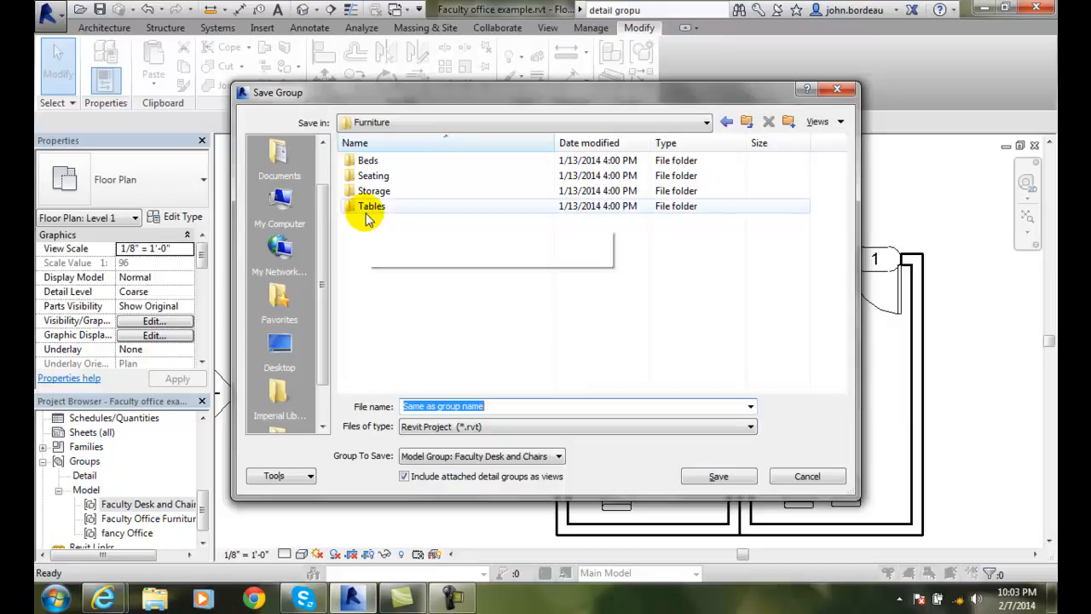
mouse_move(372, 205)
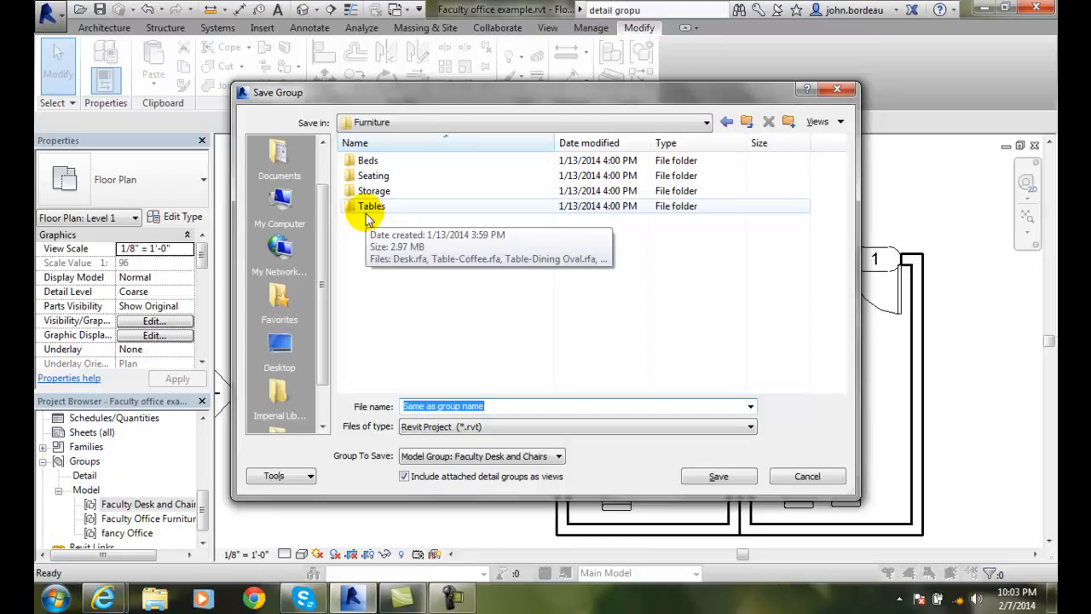
mouse_move(412, 286)
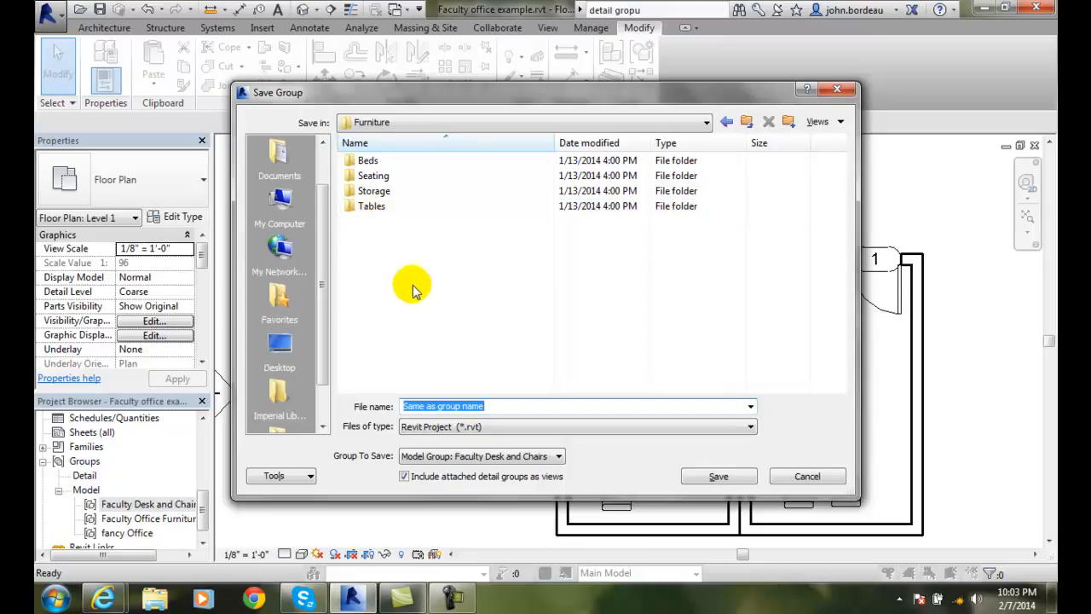
mouse_move(428, 330)
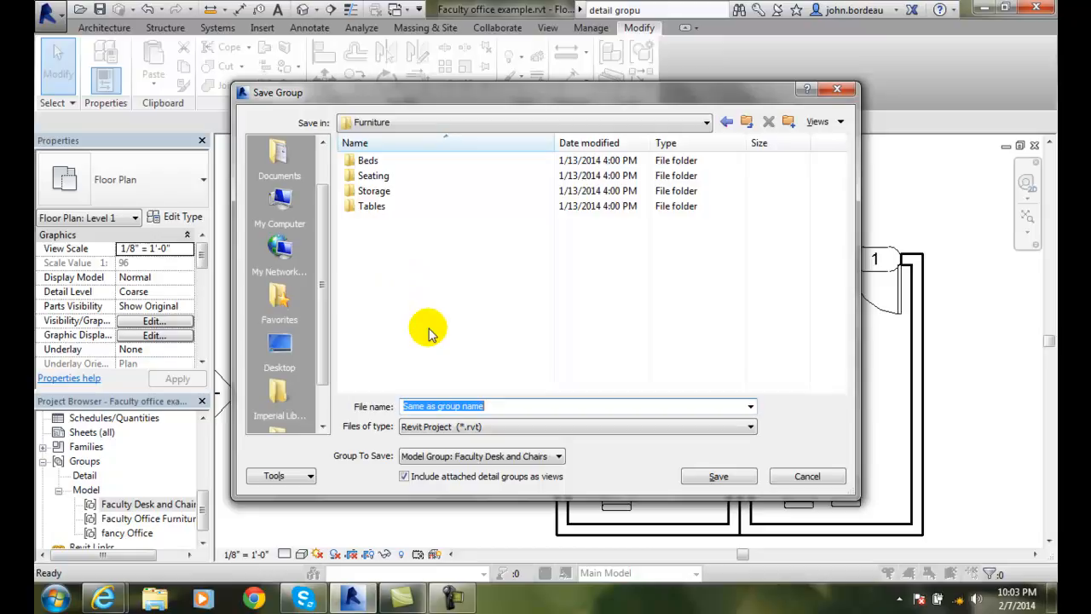
mouse_move(442, 349)
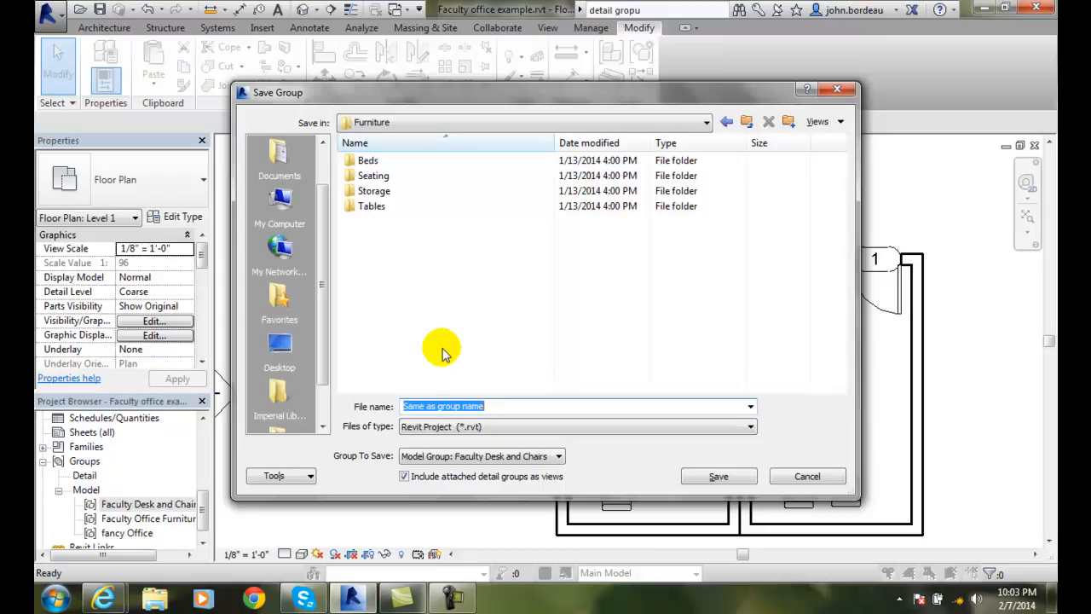
mouse_move(469, 276)
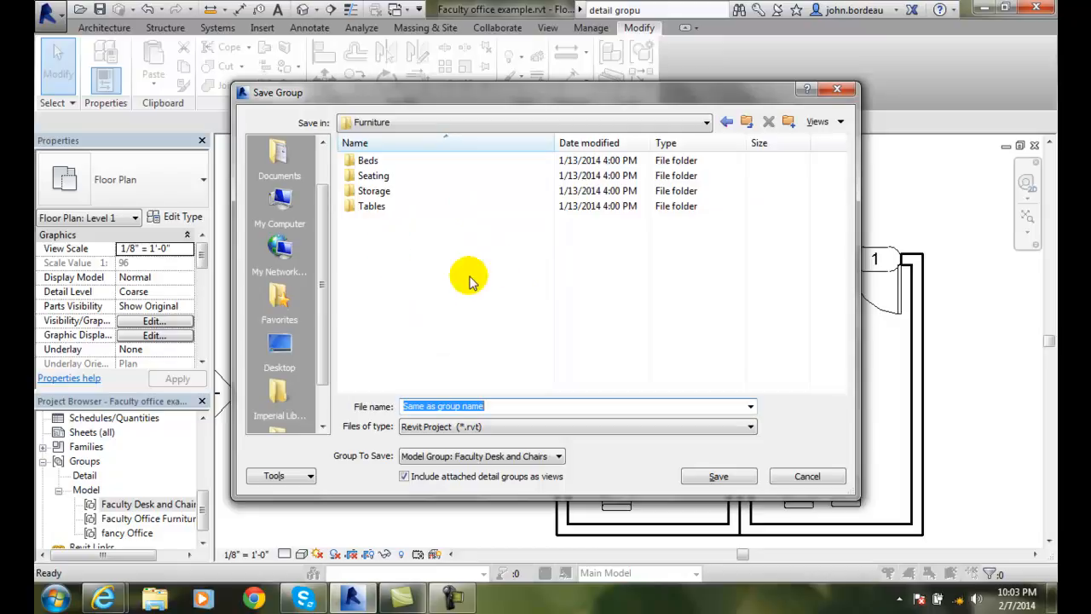
mouse_move(462, 273)
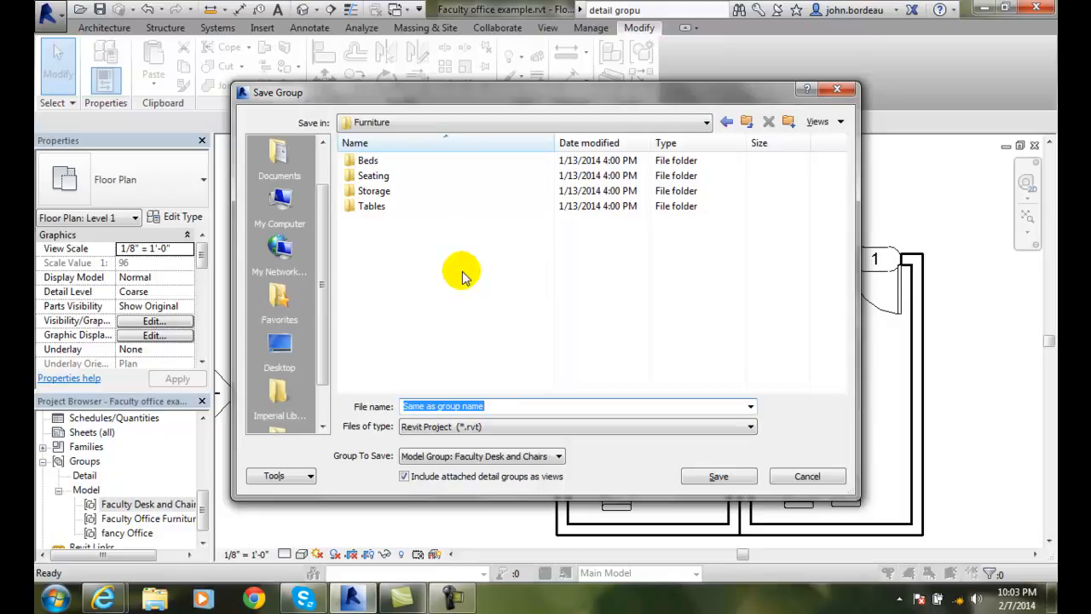